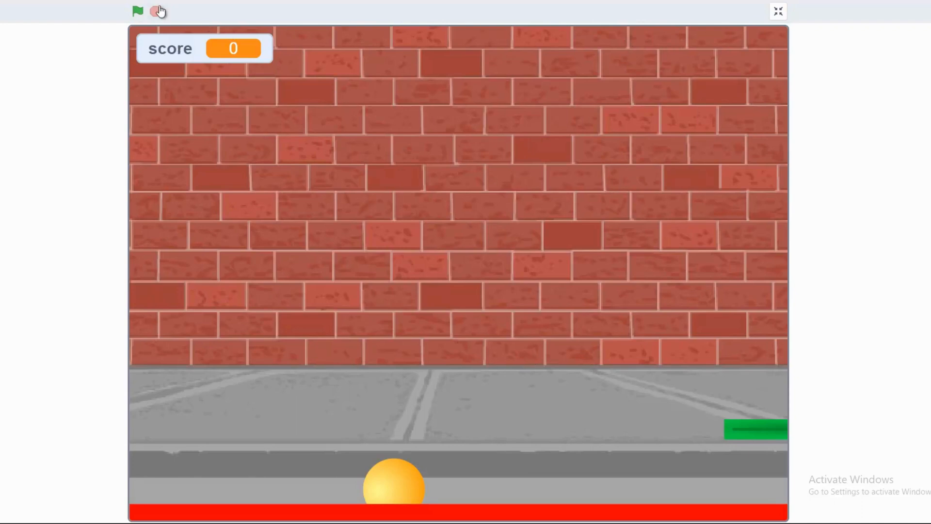
Stop and restart the finished Pong game to demonstrate the bouncing ball.
click(137, 11)
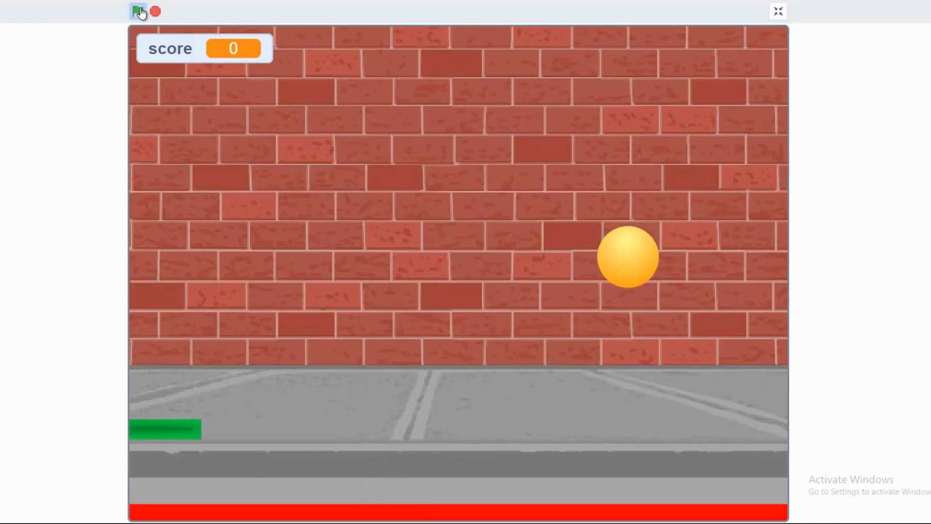
click(137, 11)
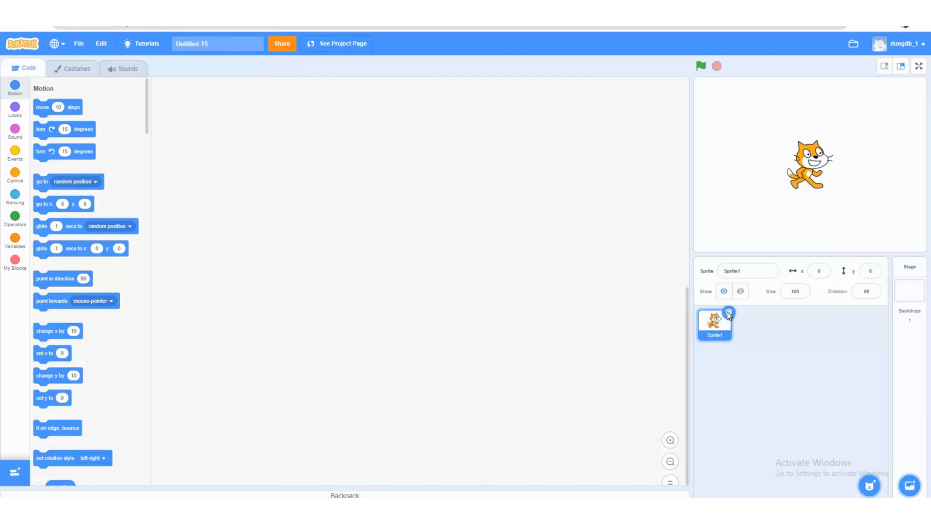
Delete the default cat sprite and add the Ball sprite from the library.
click(909, 282)
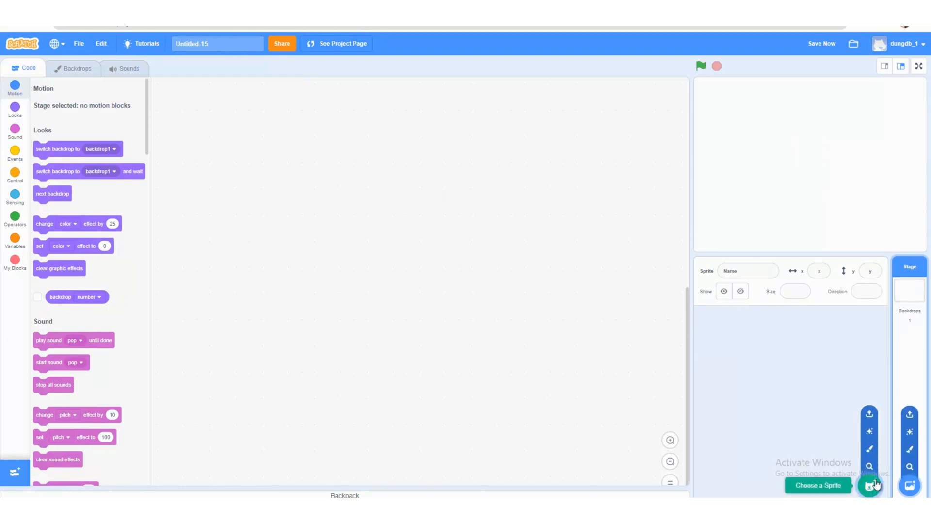
click(872, 484)
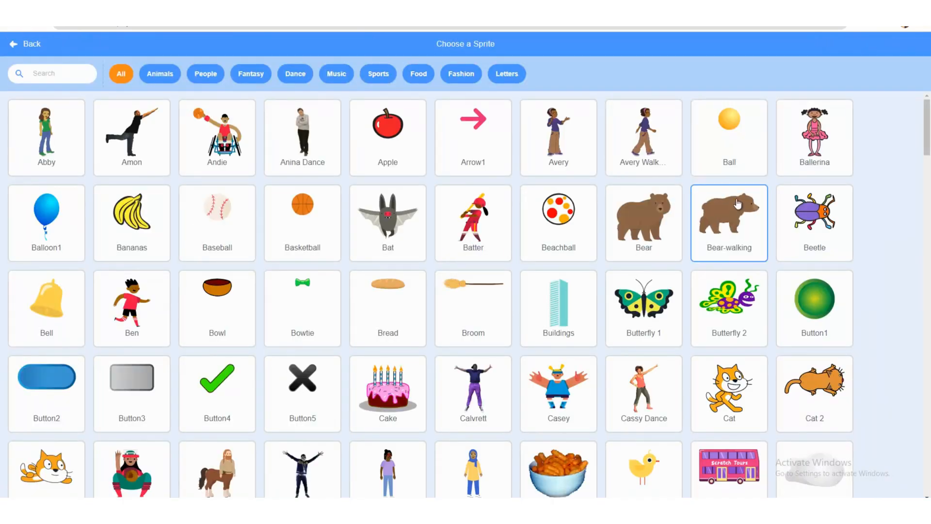
scroll(down, 3)
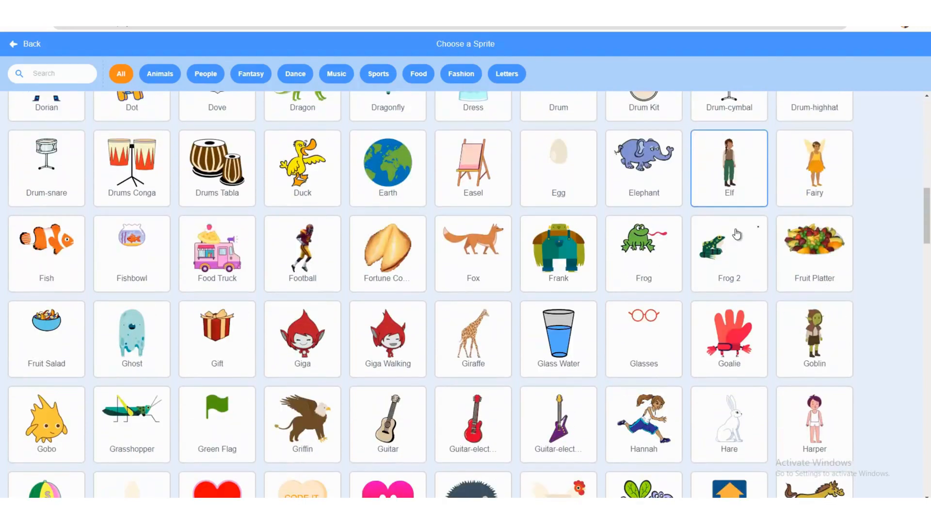
scroll(down, 3)
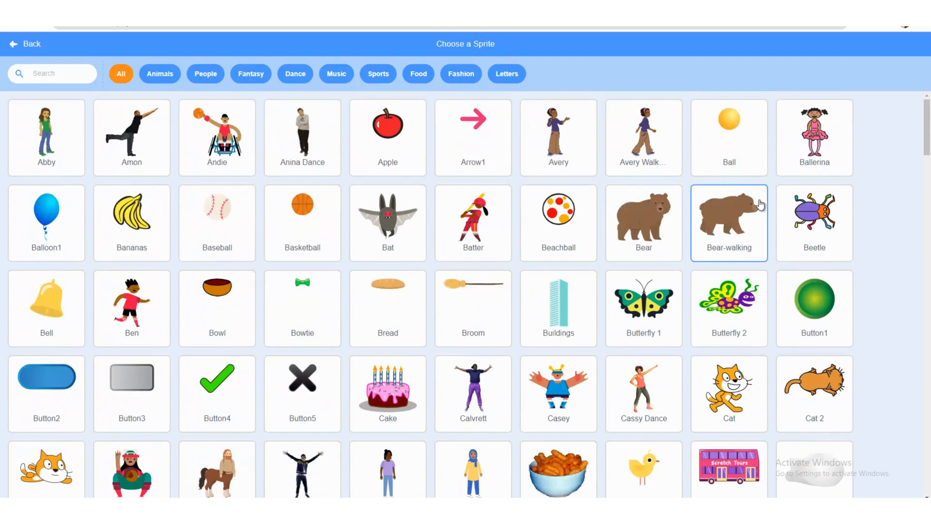
click(728, 138)
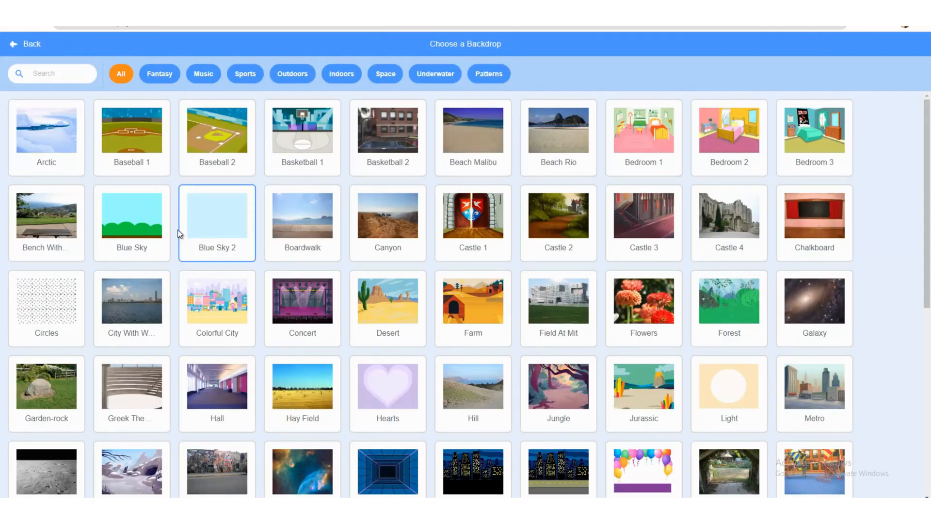
mouse_move(246, 225)
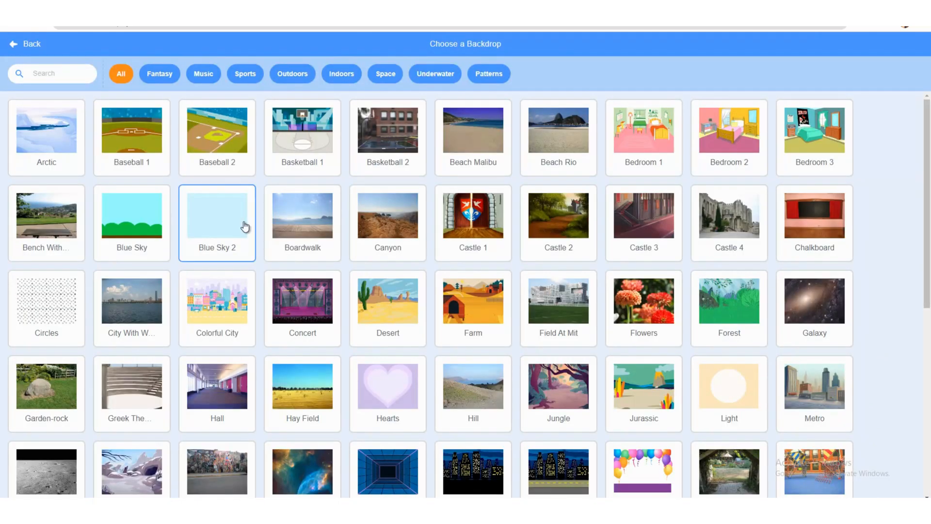
Choose the Stripes backdrop from the backdrop library for the stage.
click(814, 137)
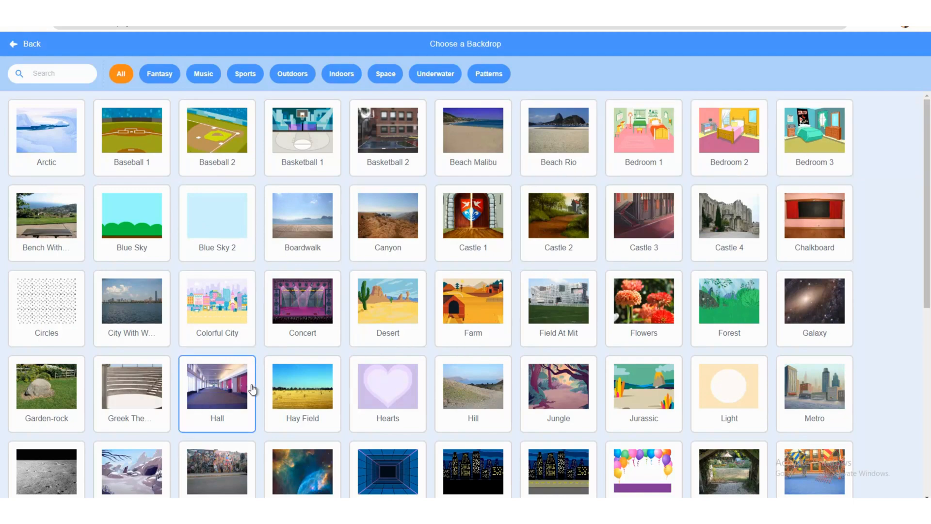
scroll(down, 3)
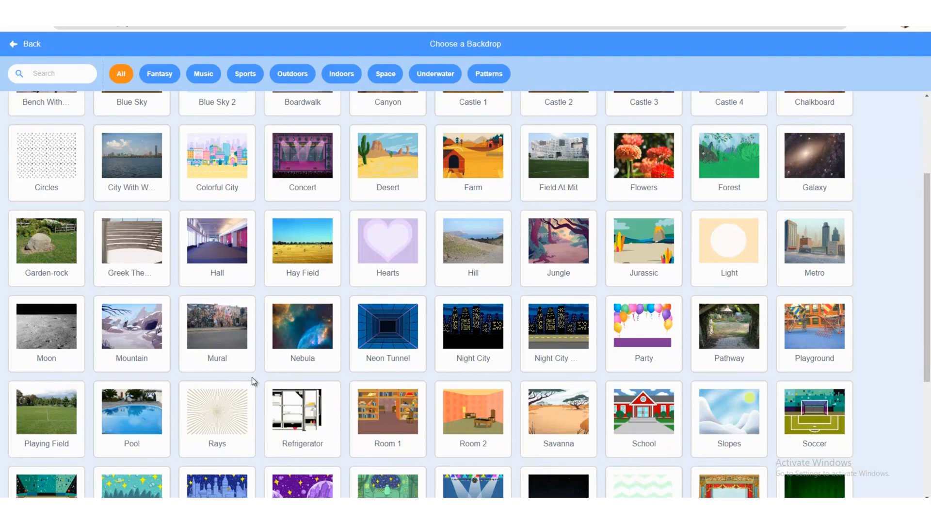
scroll(down, 3)
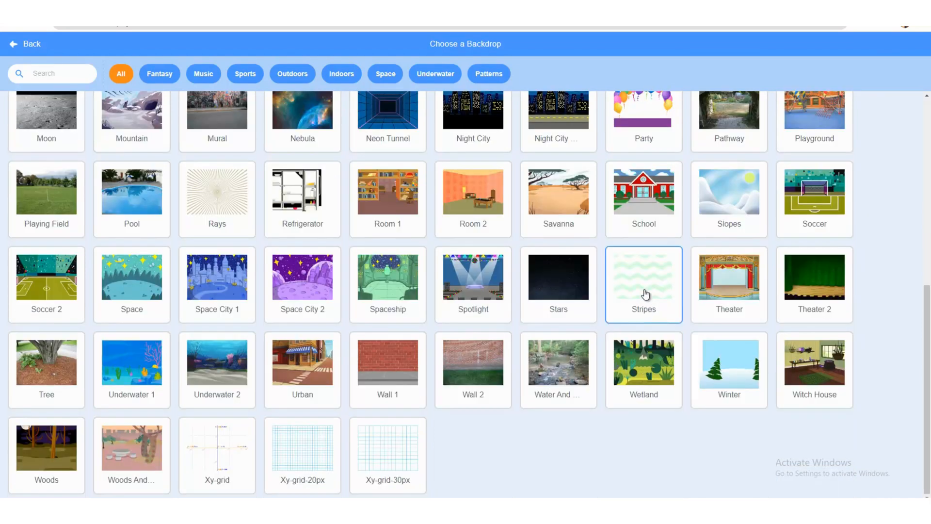
click(643, 276)
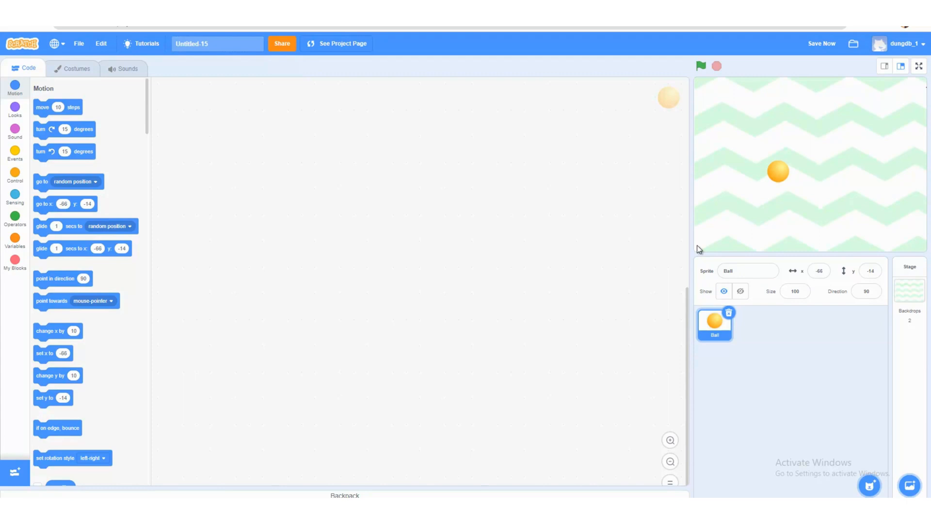
mouse_move(477, 355)
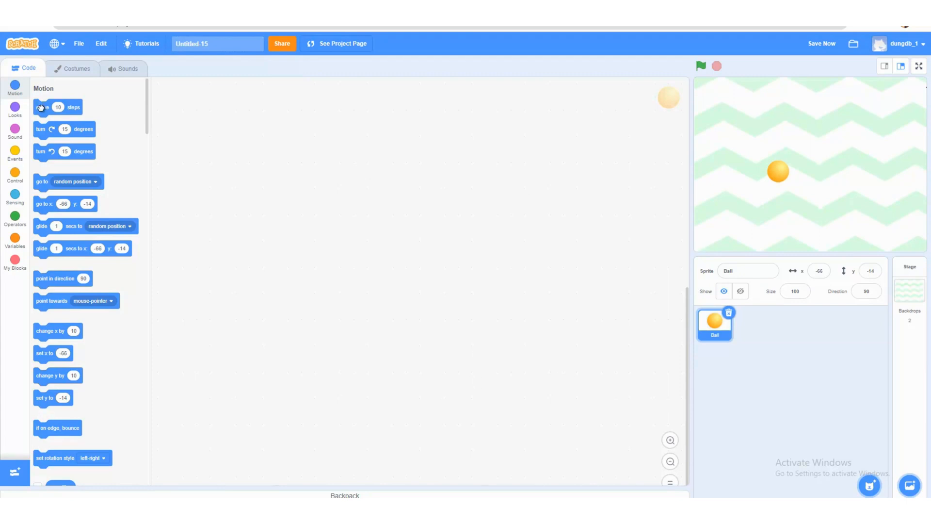
Place a 'move 10 steps' block in the Ball's code area and zoom in.
drag(57, 106, 420, 182)
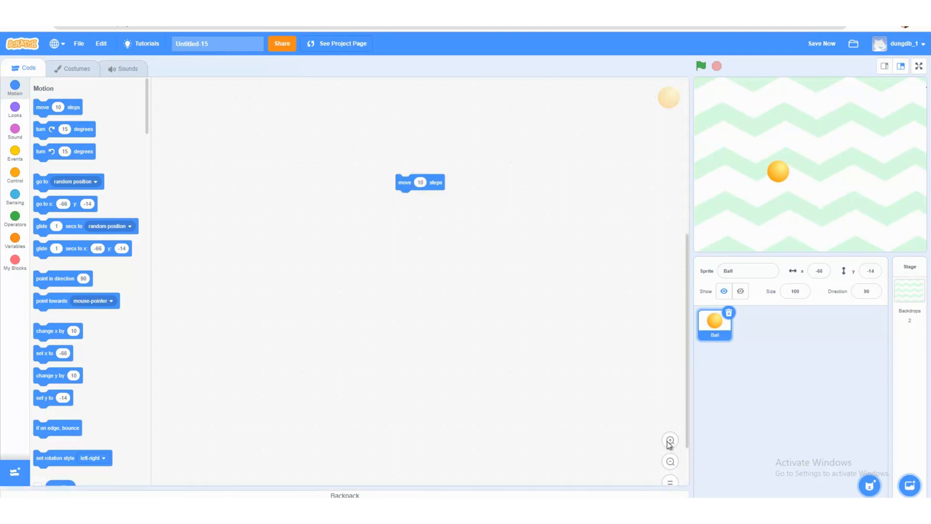
drag(420, 182, 360, 179)
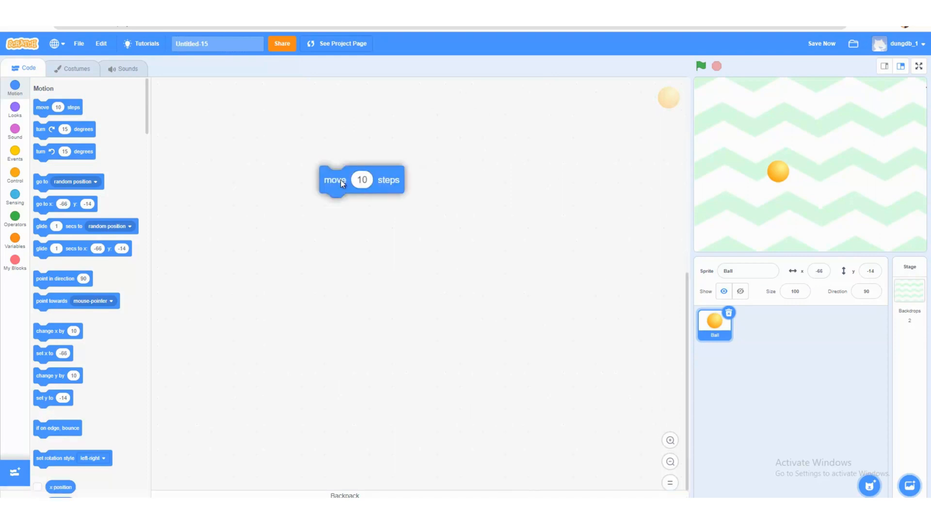
drag(360, 180, 377, 271)
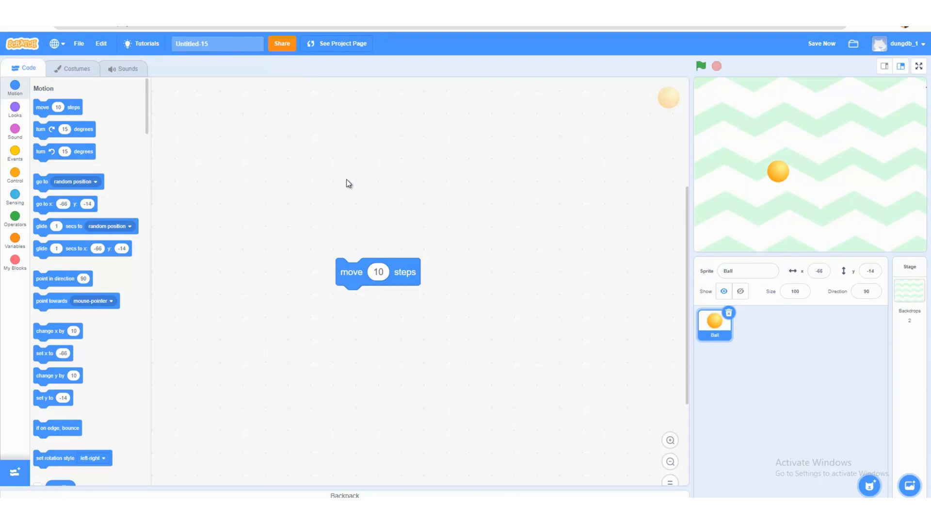
mouse_move(15, 145)
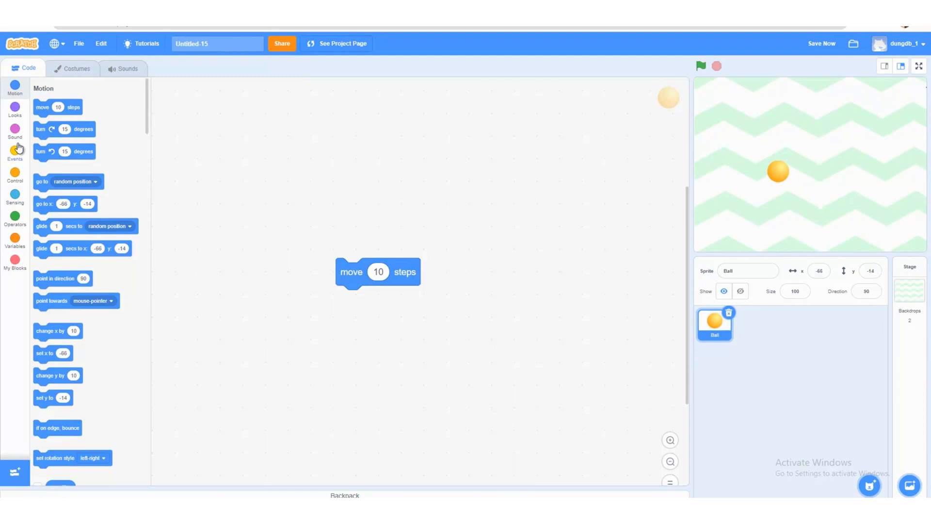
mouse_move(14, 183)
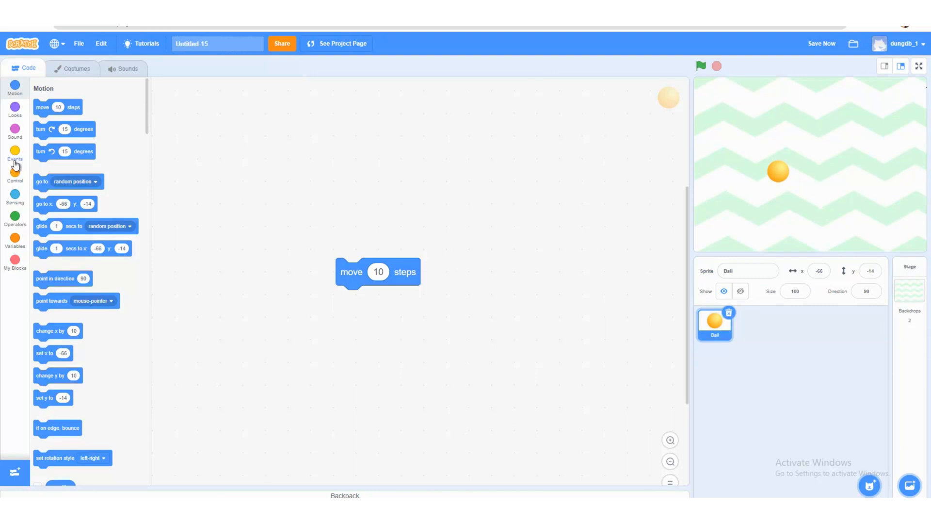
Wrap the 'move 10 steps' block inside a forever loop.
click(14, 175)
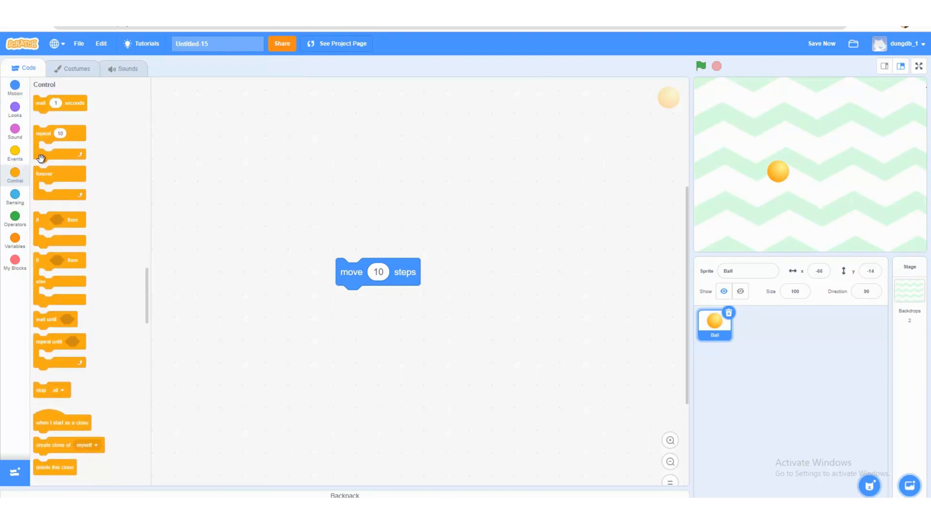
mouse_move(45, 178)
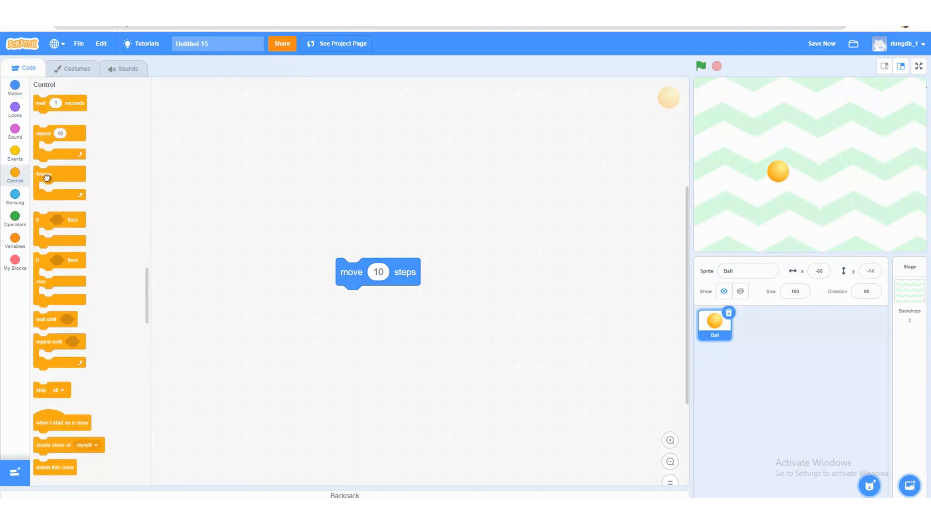
drag(59, 181, 317, 254)
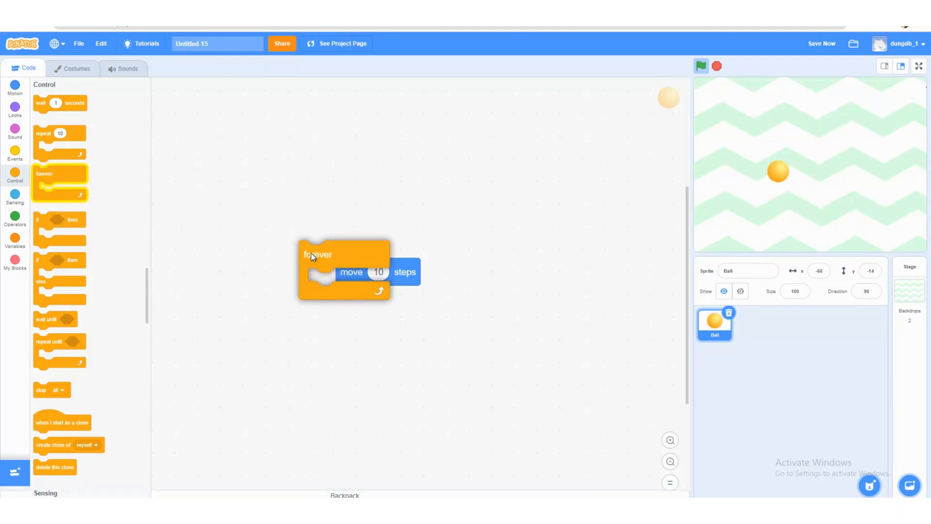
drag(318, 254, 339, 251)
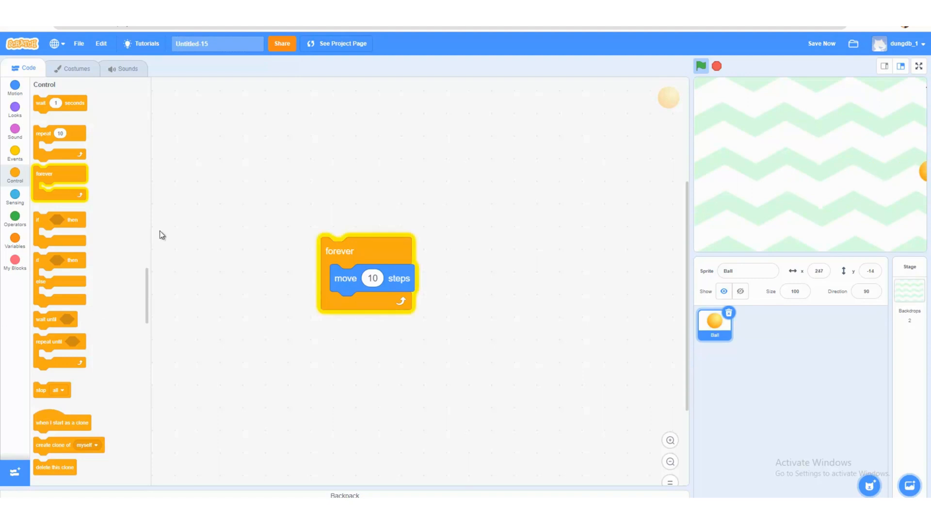
mouse_move(98, 70)
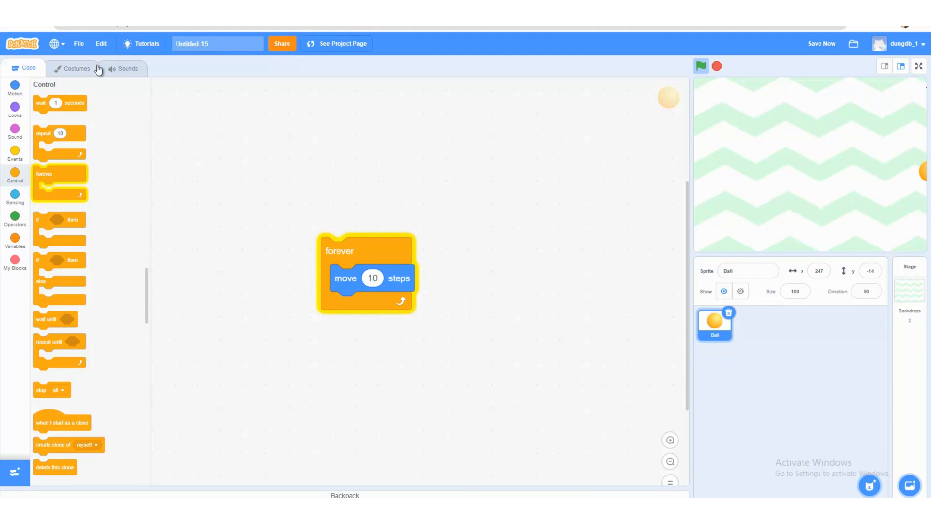
click(15, 89)
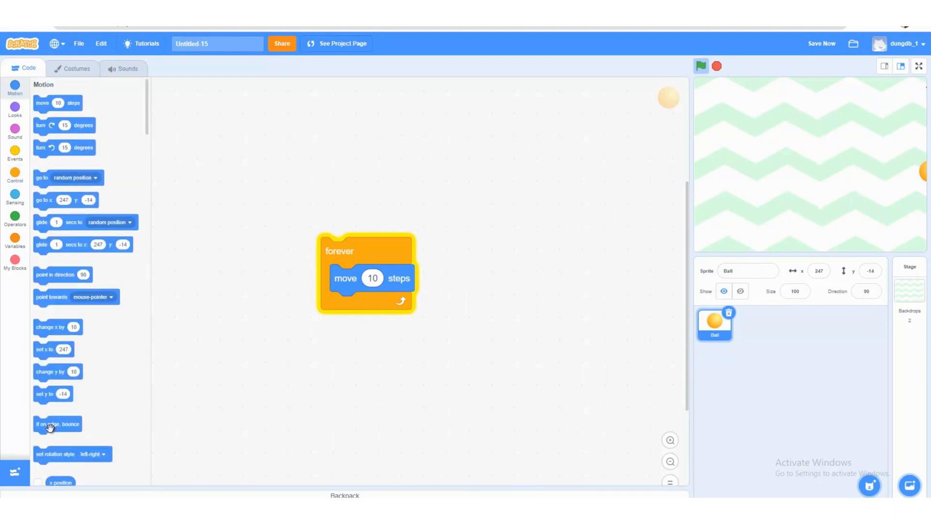
Add 'if on edge, bounce' after the move block and run the script twice.
drag(57, 423, 367, 304)
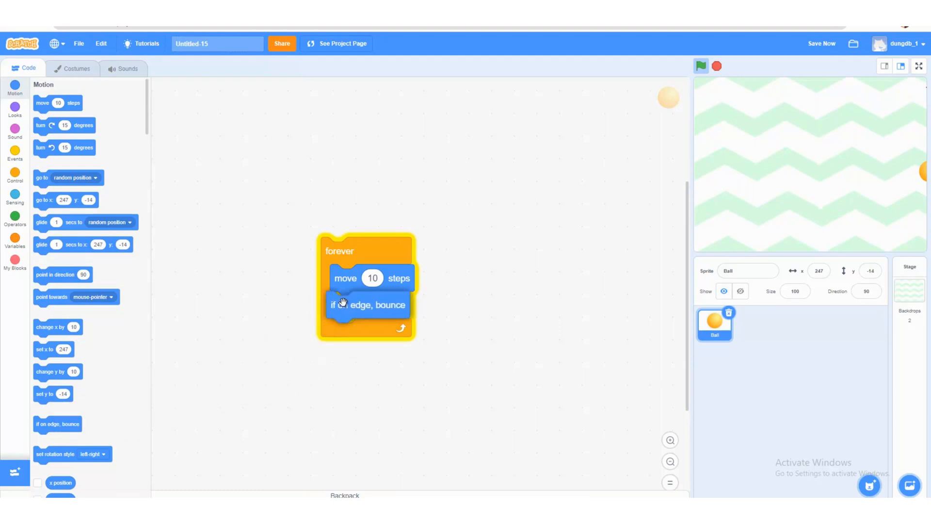
click(701, 66)
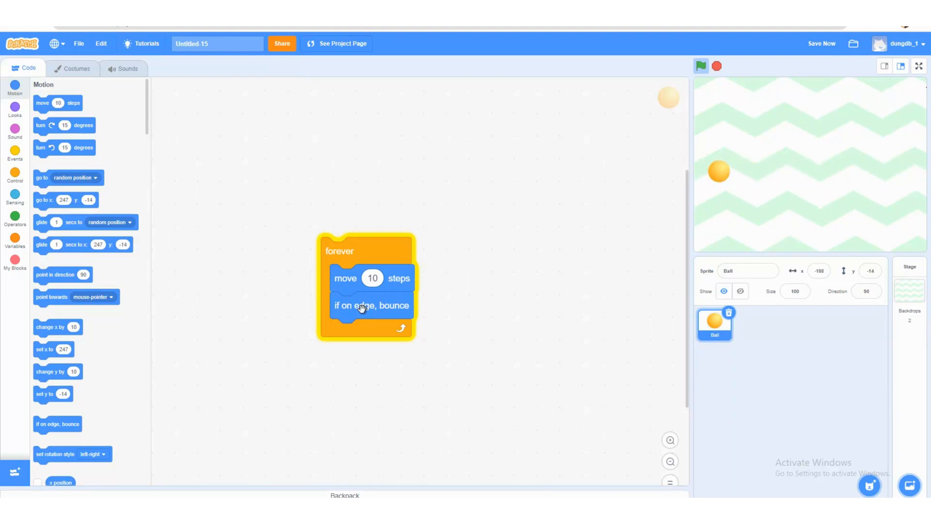
click(701, 66)
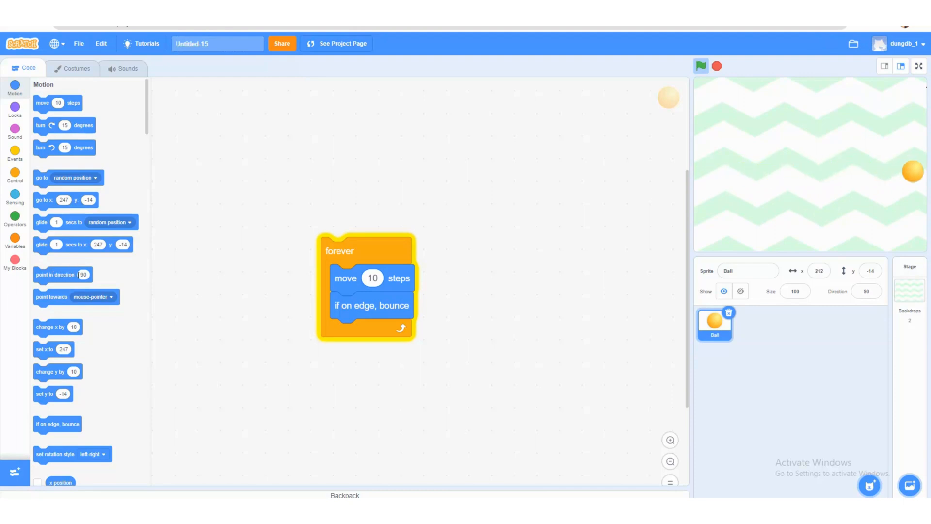
Add a 'point in direction 45' block above the forever loop.
drag(55, 274, 356, 223)
text(45)
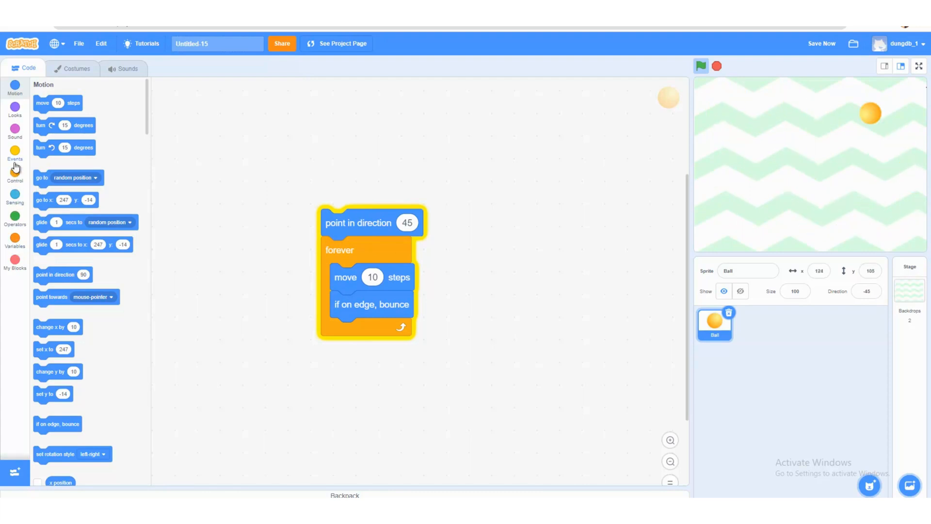
click(14, 154)
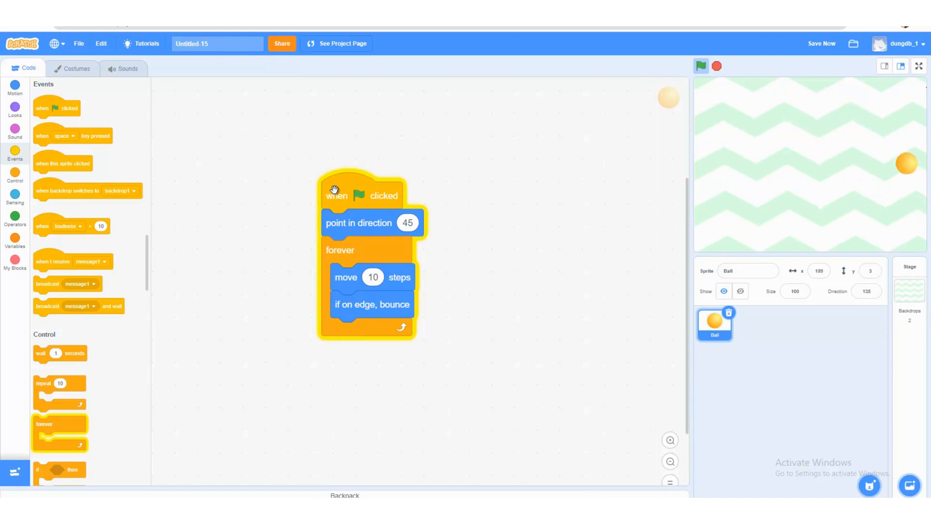
Run the Ball's green-flag script to test the bouncing.
click(701, 66)
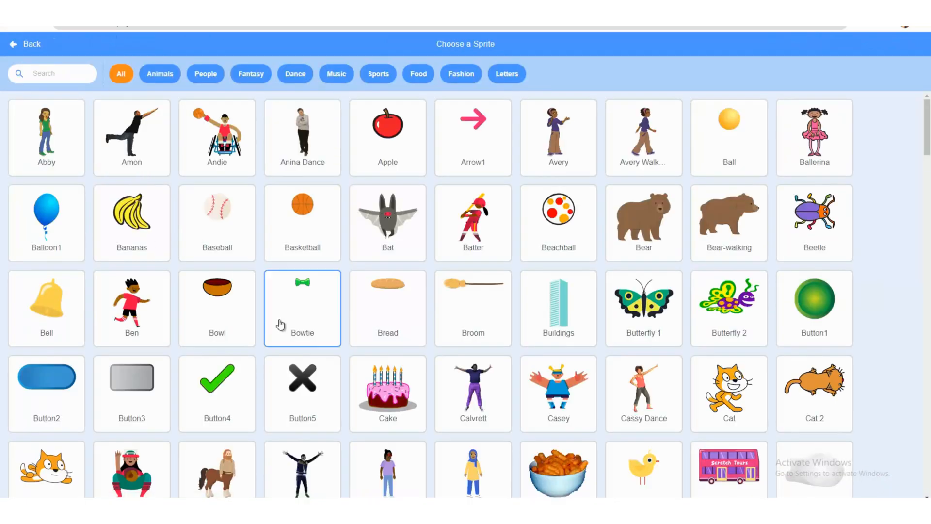
Scroll the sprite library and add the Paddle sprite.
scroll(down, 3)
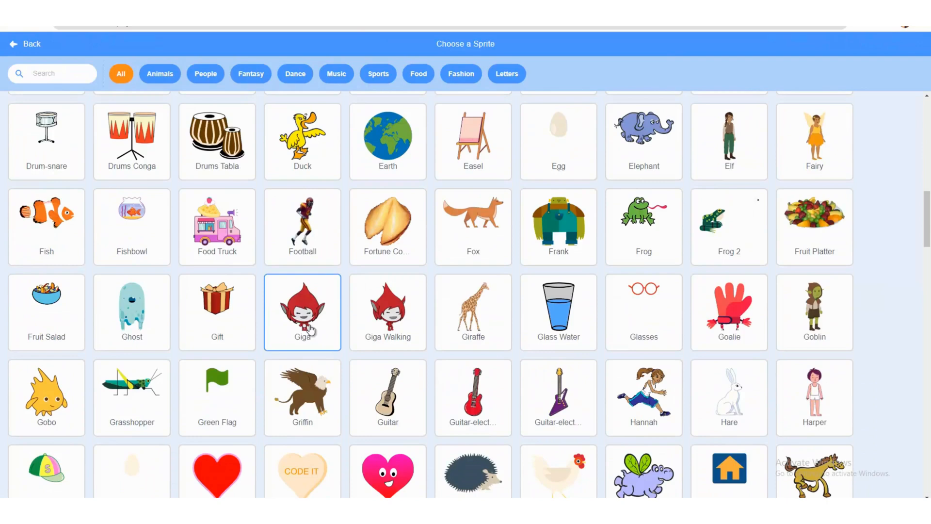
scroll(down, 3)
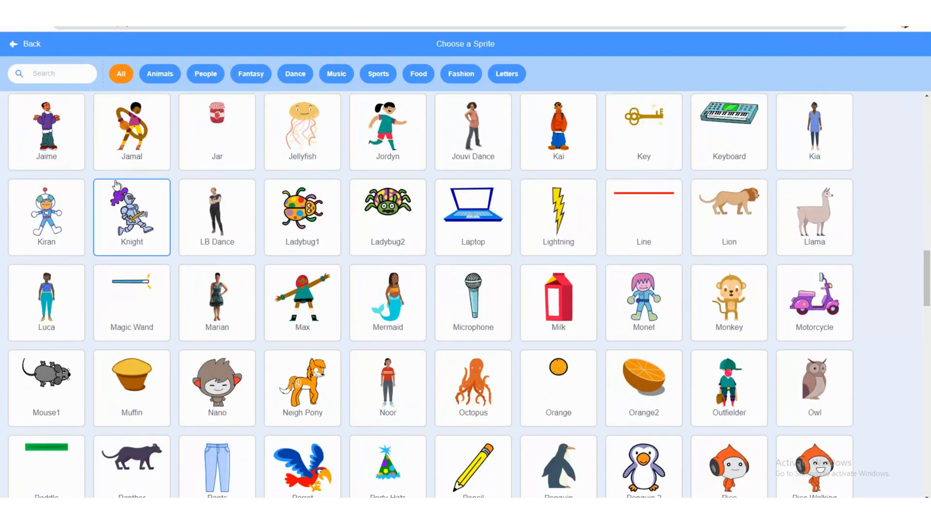
scroll(down, 3)
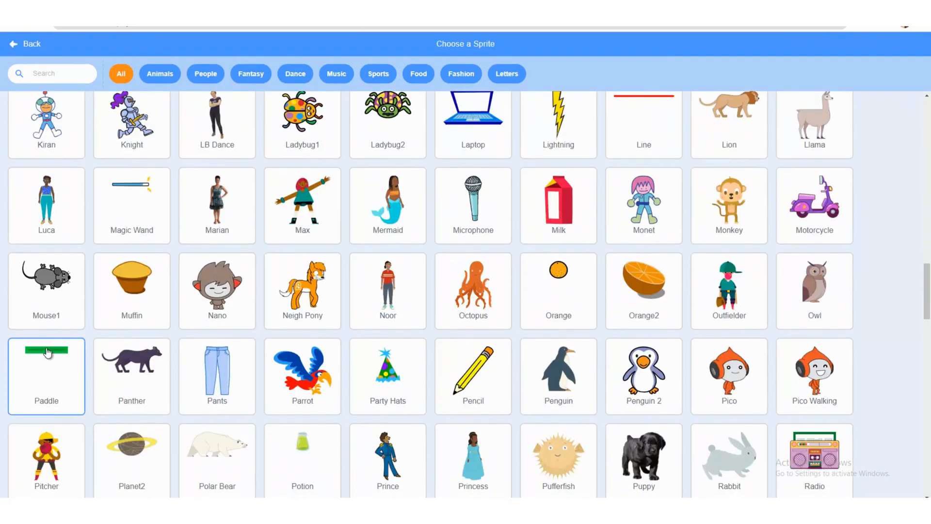
click(46, 376)
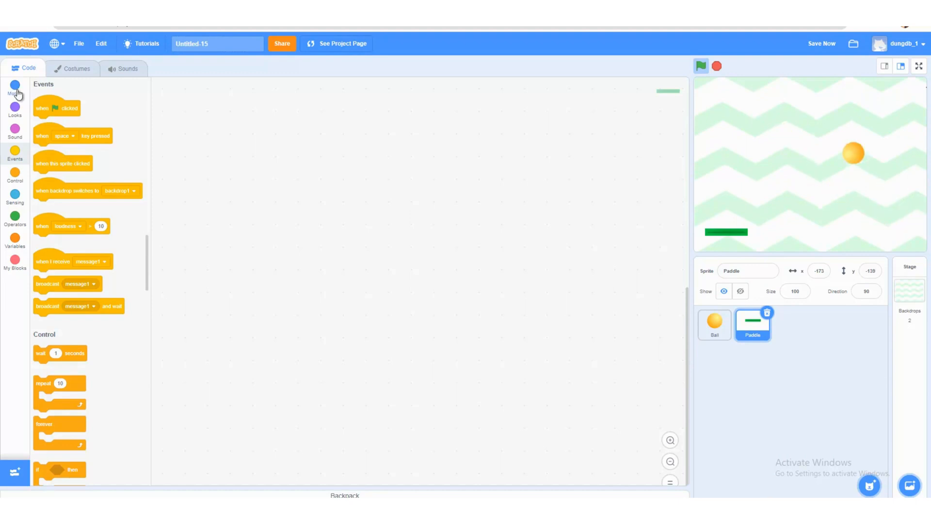
Build a 'set x to mouse x' block in the Paddle's code area.
click(14, 87)
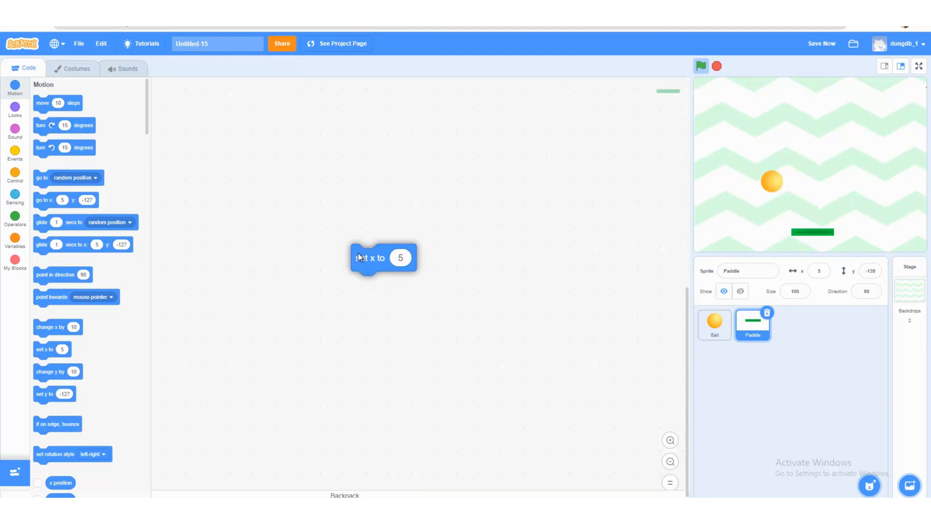
text(-100)
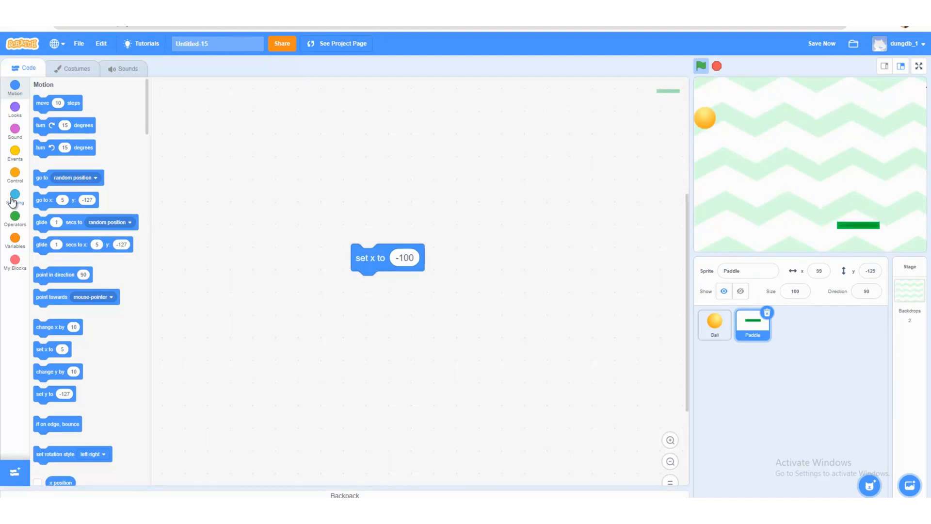
click(14, 199)
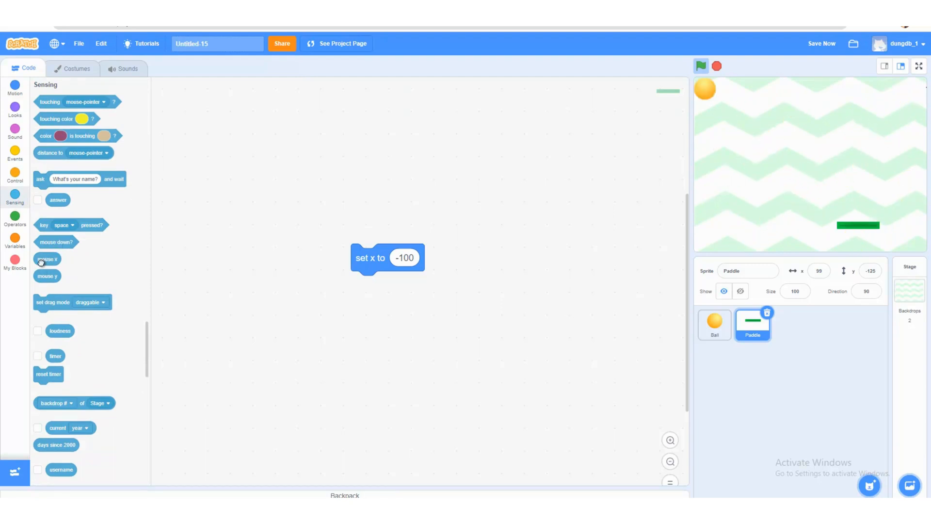
drag(47, 258, 415, 257)
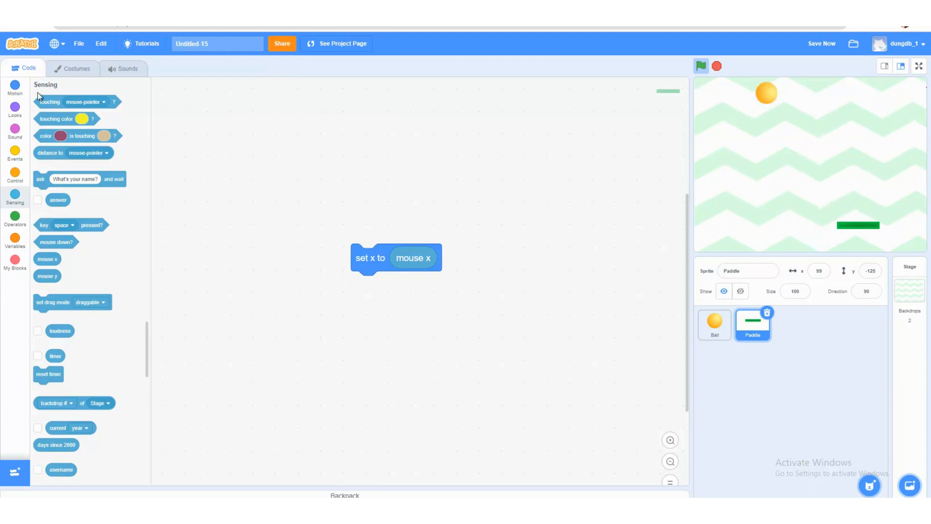
click(15, 175)
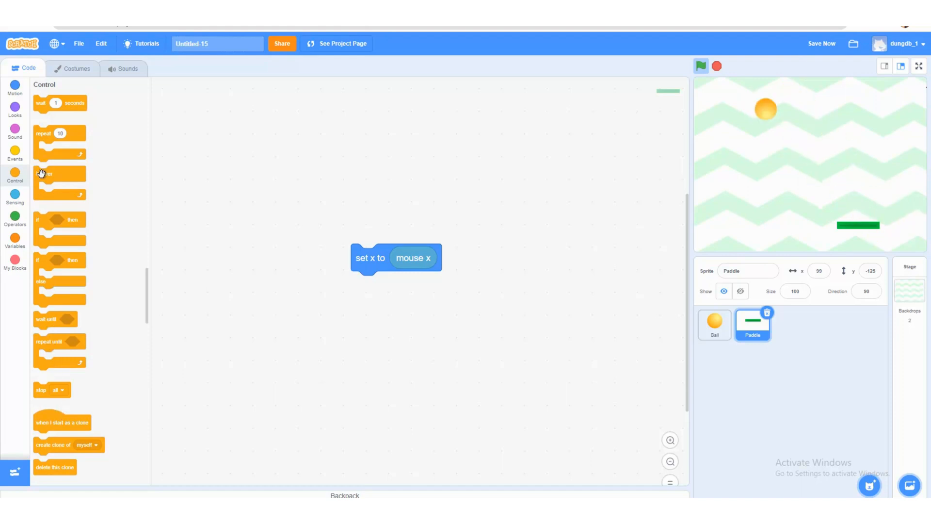
Wrap the Paddle's 'set x to mouse x' in a forever loop under a green-flag hat.
drag(45, 174, 386, 249)
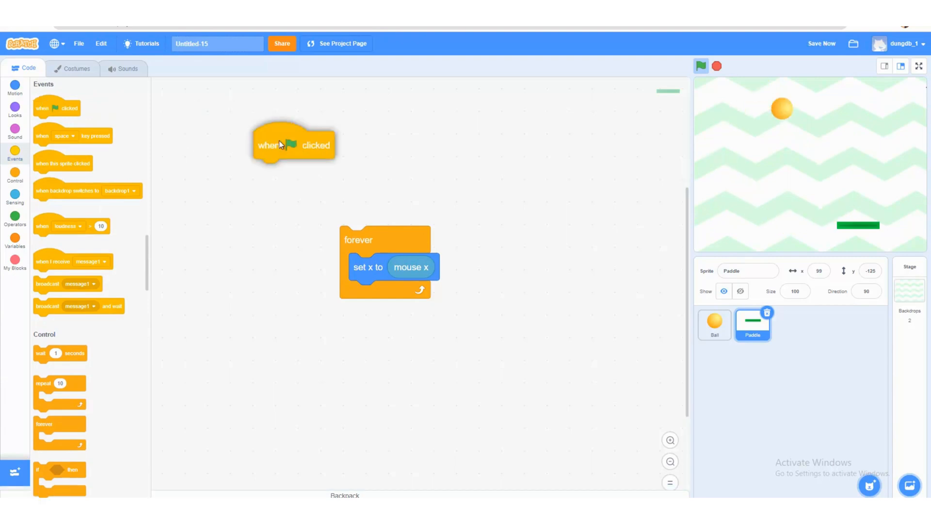
drag(294, 144, 381, 212)
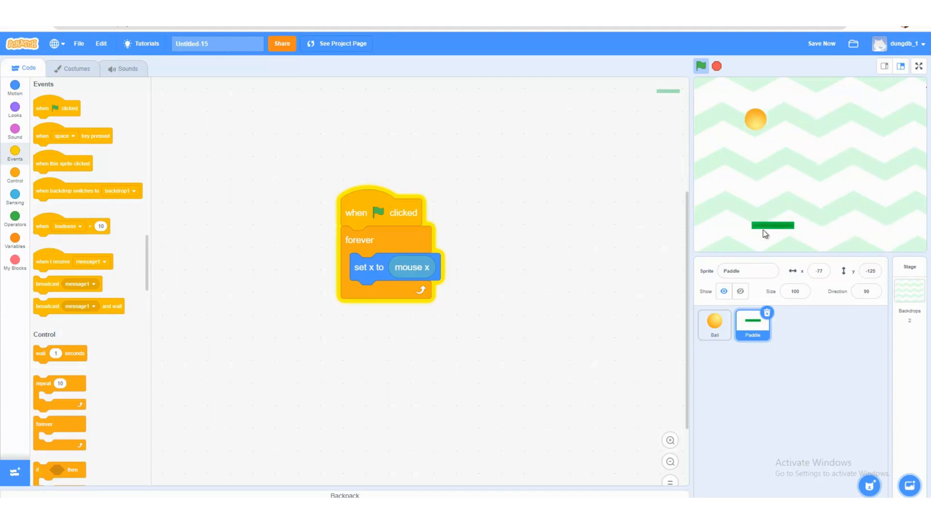
mouse_move(817, 235)
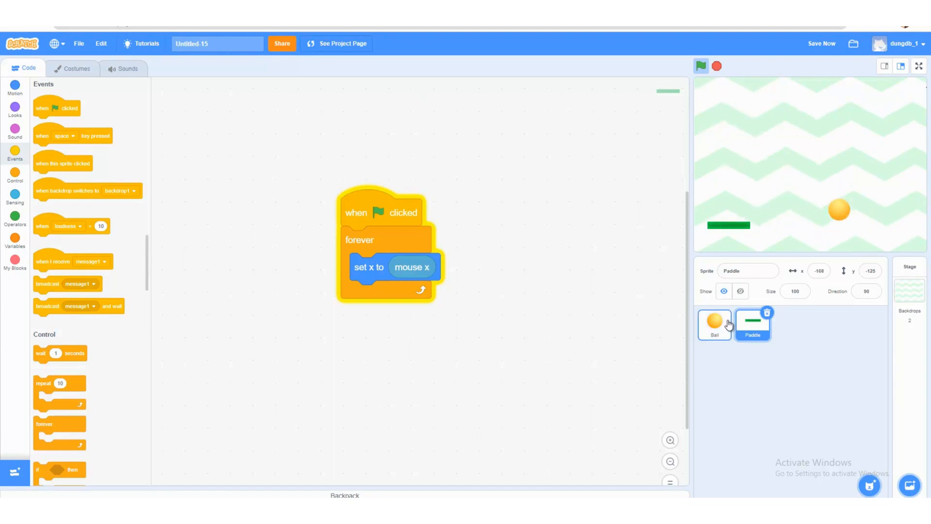
On the Ball sprite, add an if-then block with a 'touching Paddle' condition.
click(714, 323)
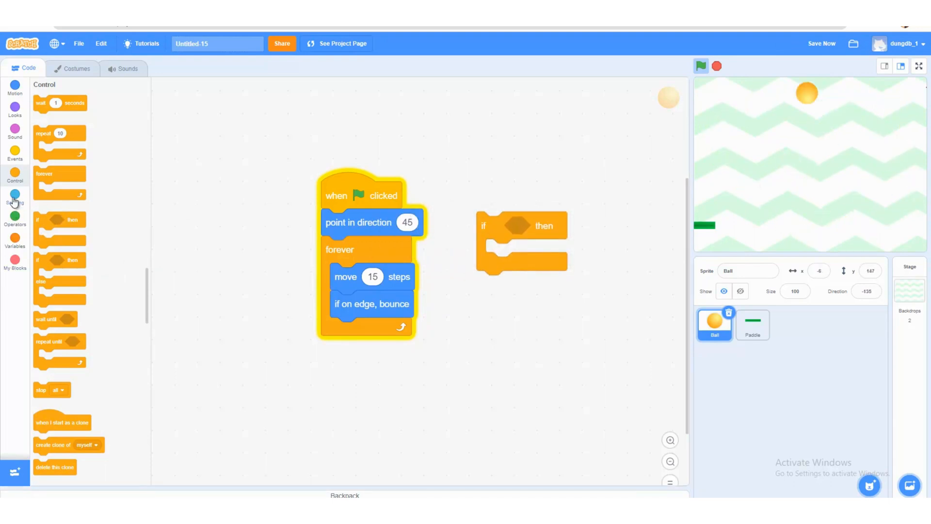
click(15, 196)
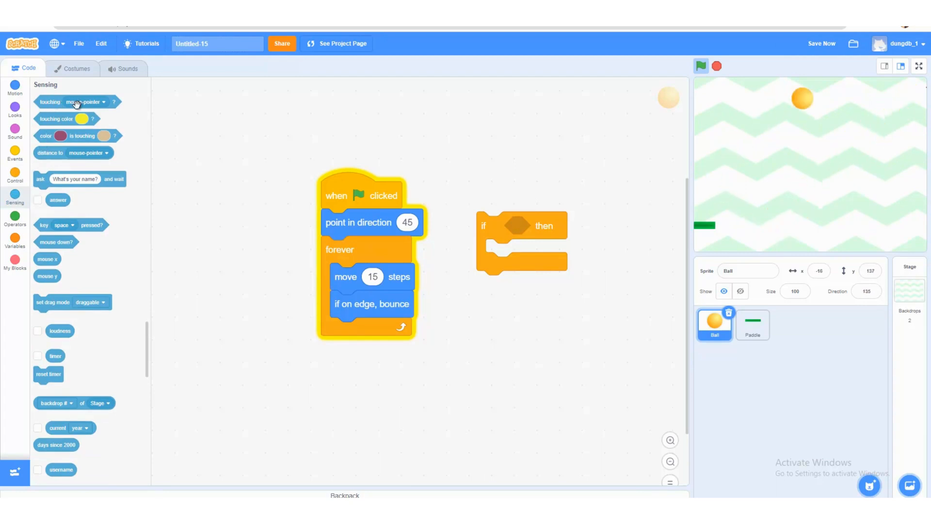
click(83, 102)
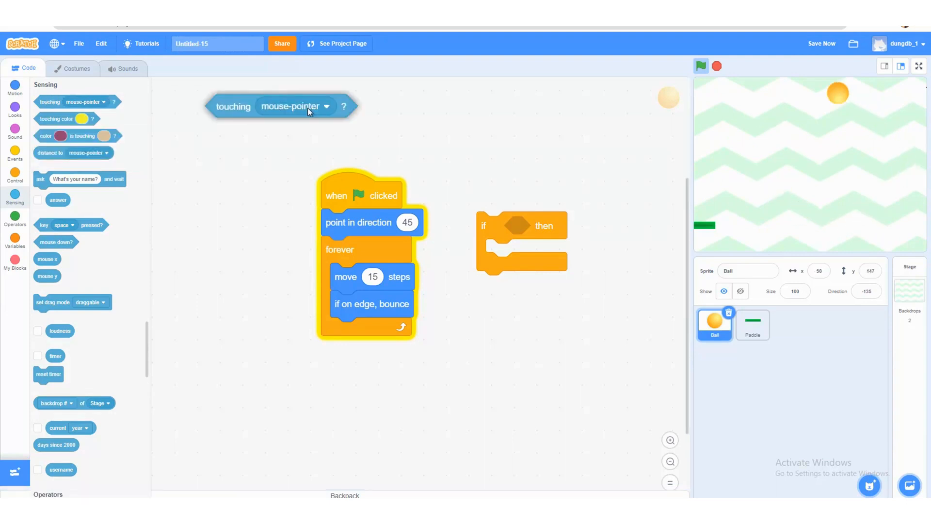
drag(282, 106, 546, 225)
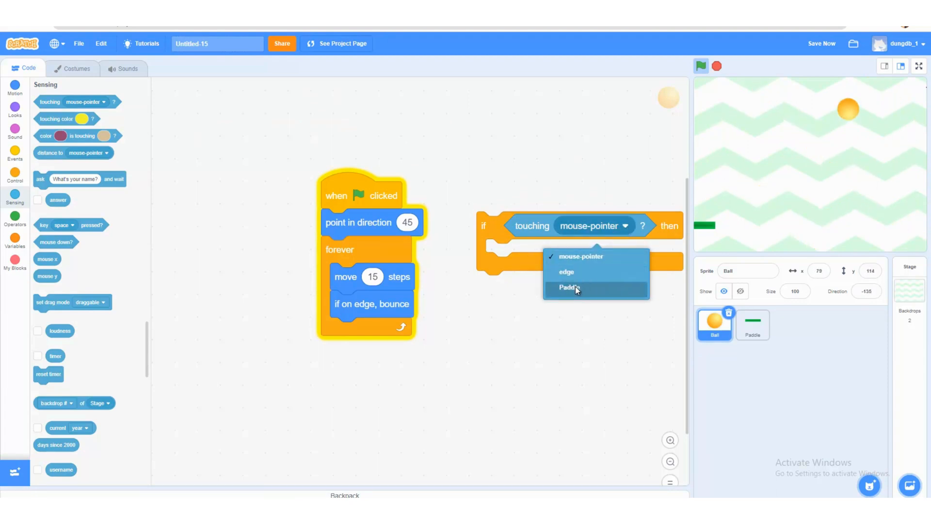
click(567, 288)
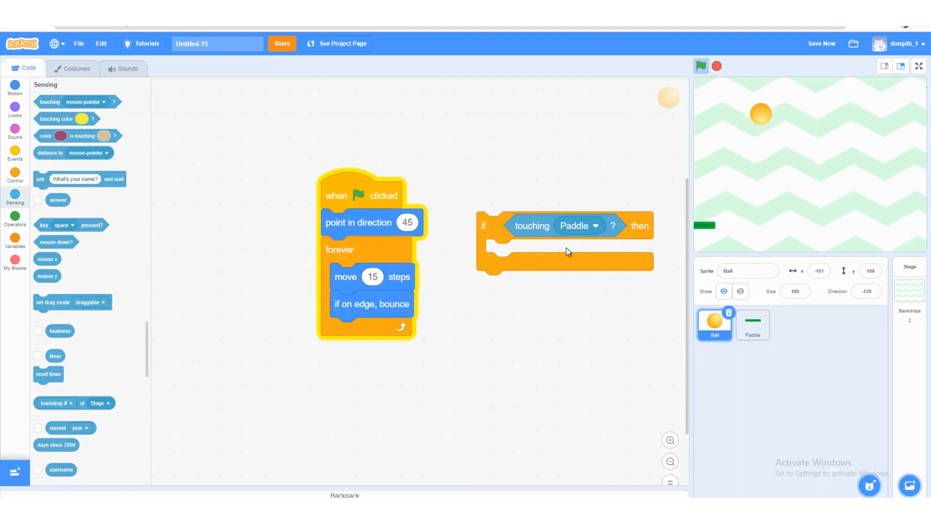
Make the Ball turn 180 degrees and move 15 steps inside the if, then test-run the game.
click(15, 88)
text(180)
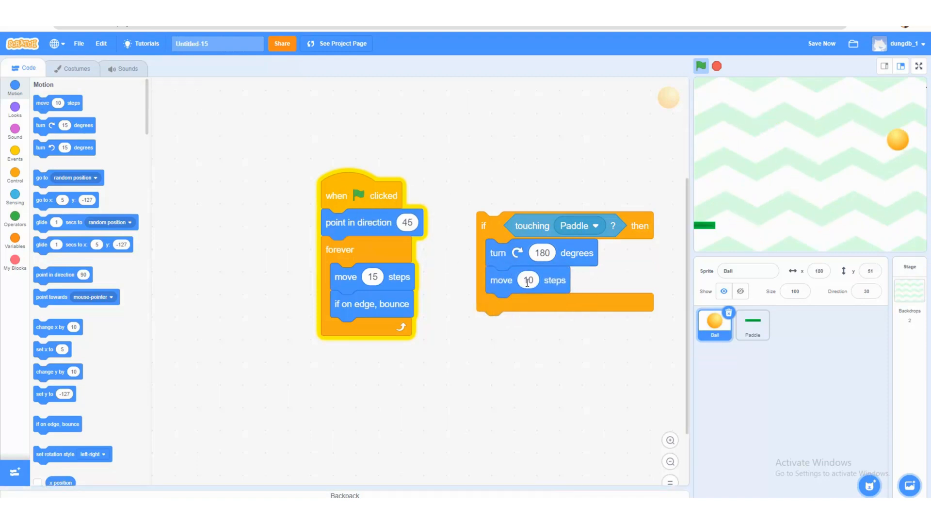
click(700, 66)
text(1)
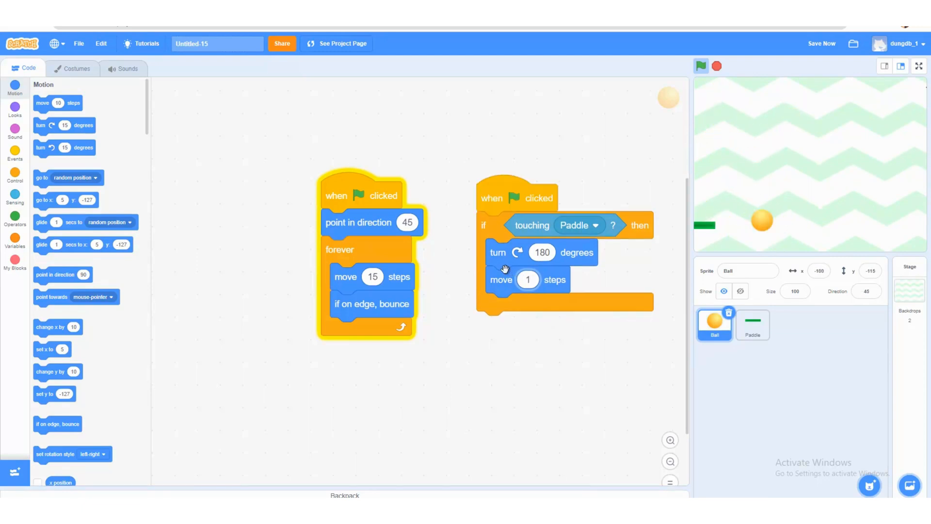
click(700, 66)
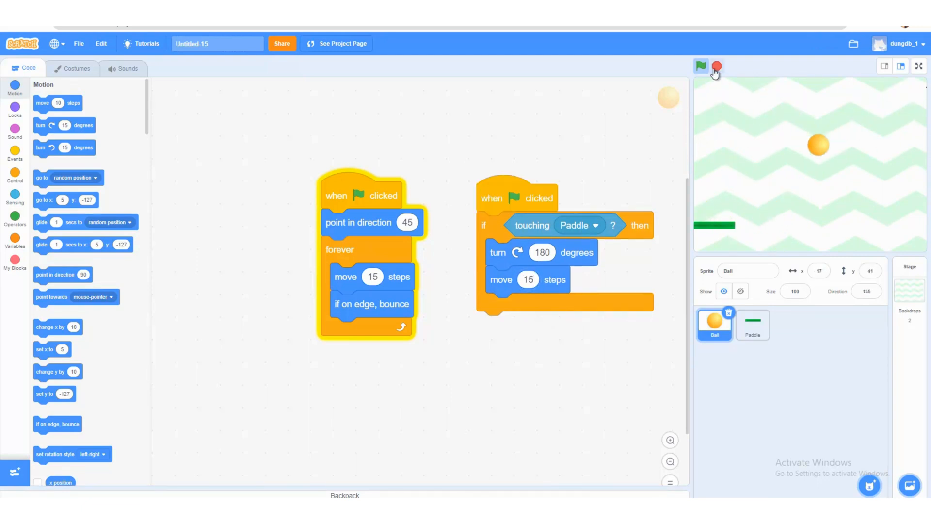
click(701, 66)
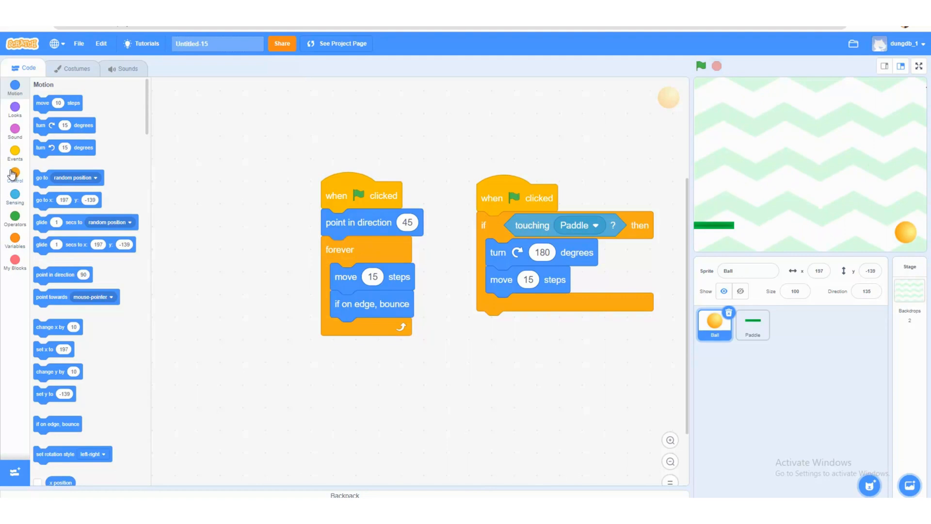
mouse_move(14, 194)
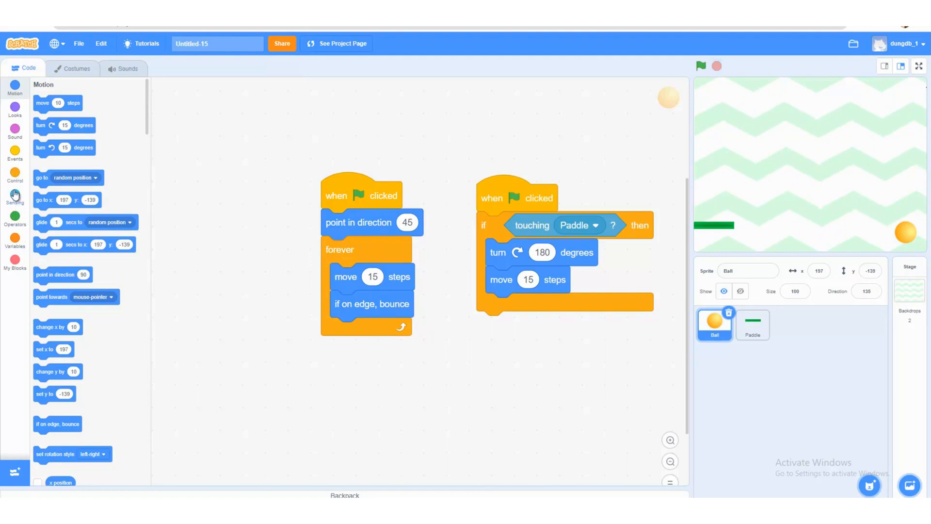
click(14, 176)
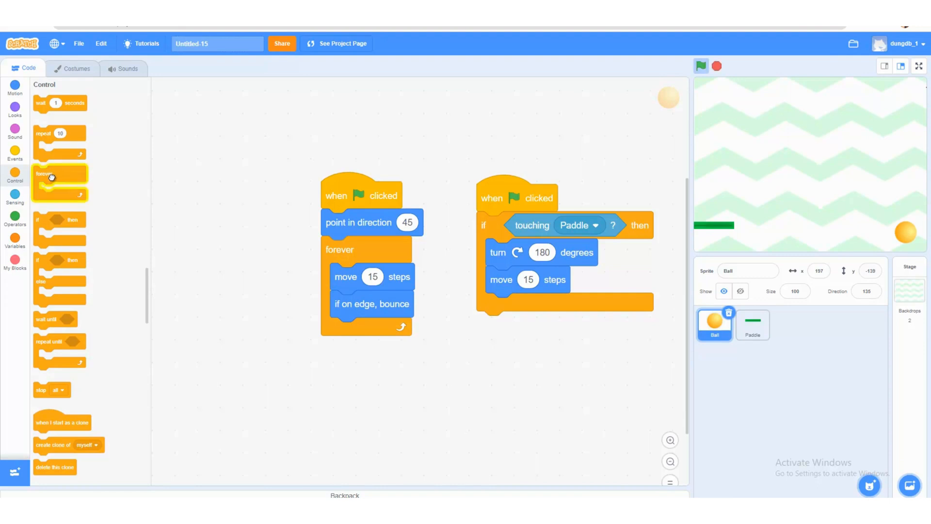
Loop the Ball's paddle check forever, add a 0.5-second wait, and set random range to 170.
drag(45, 173, 471, 219)
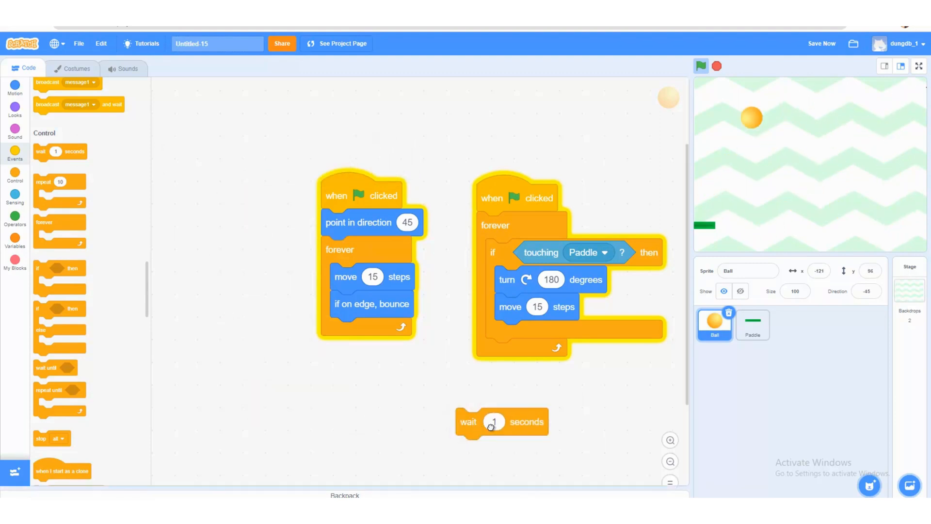
drag(495, 422, 536, 336)
text(0.5)
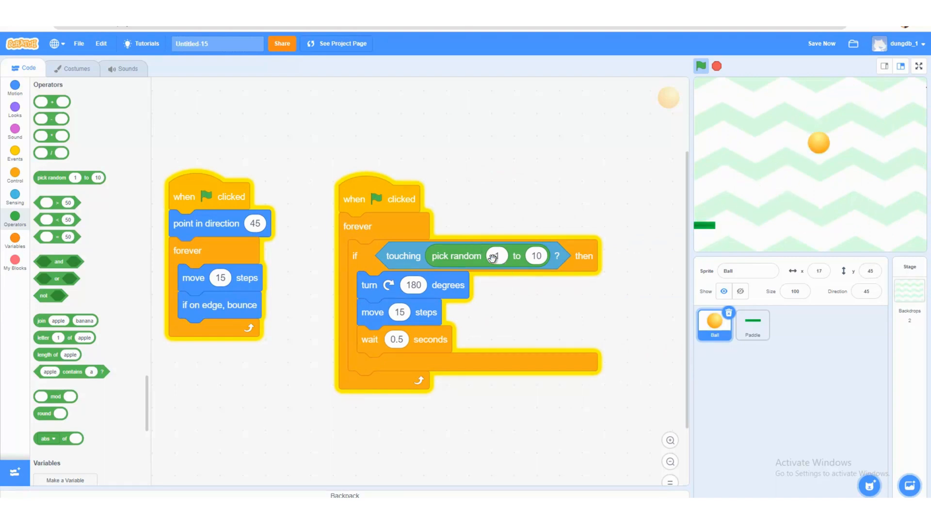
click(496, 255)
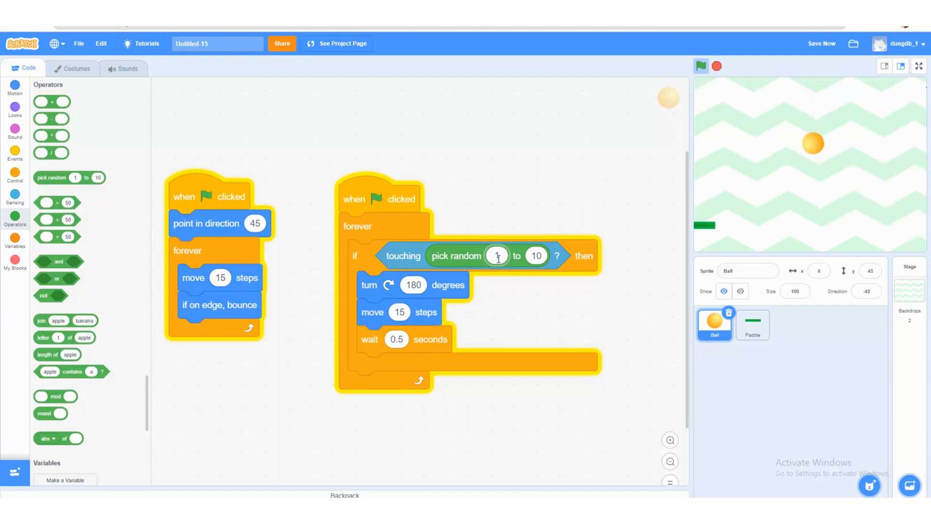
text(170)
click(536, 256)
text(190)
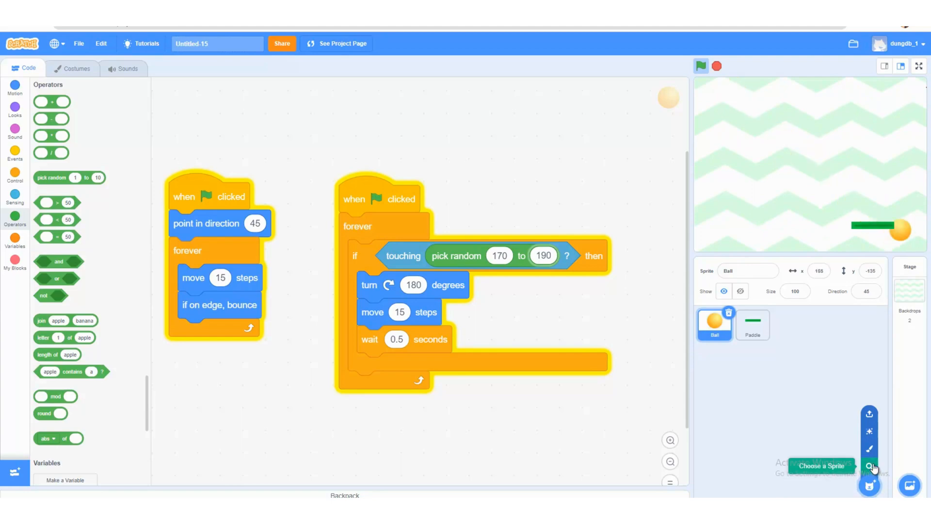
Search the sprite library for 'line' and add the red Line sprite.
click(868, 465)
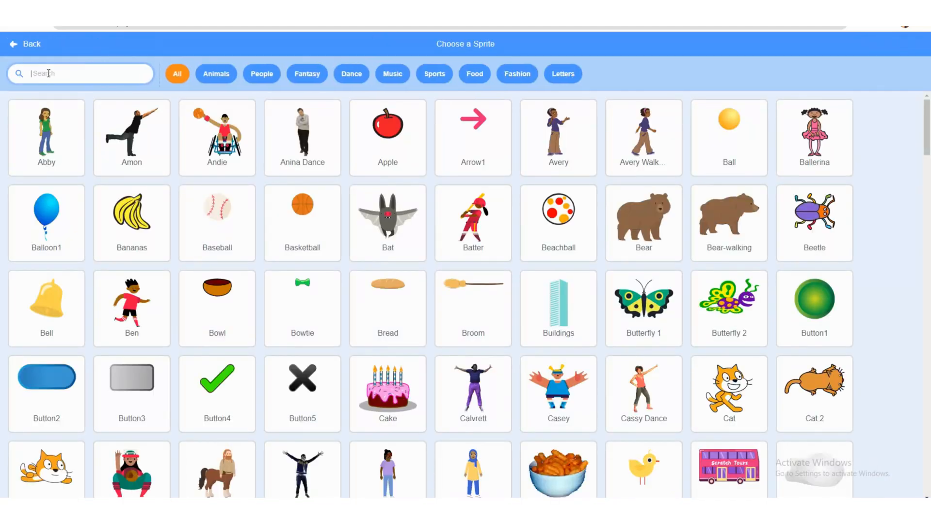
text(l)
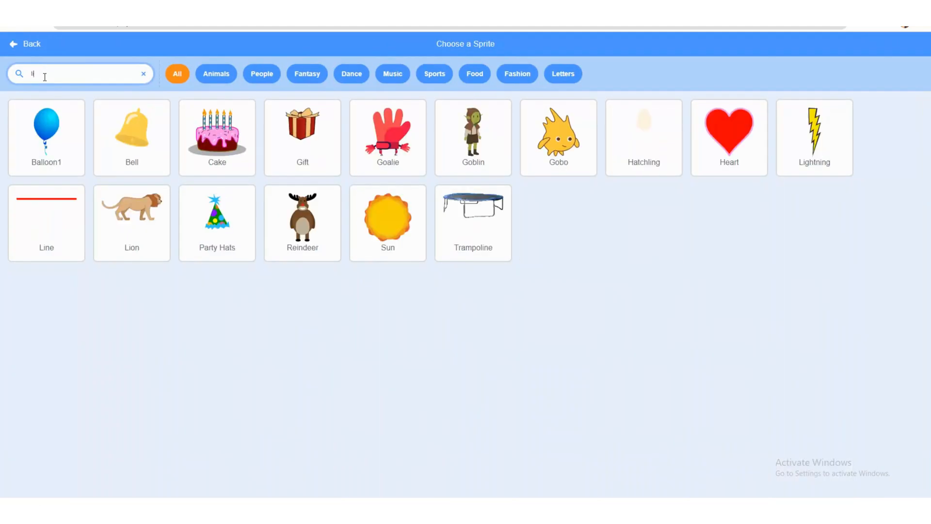
text(line)
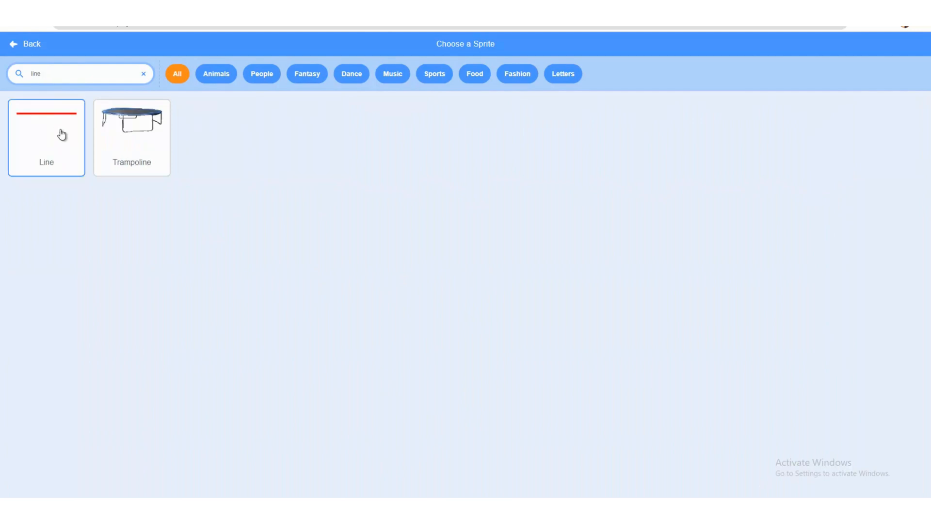
click(45, 137)
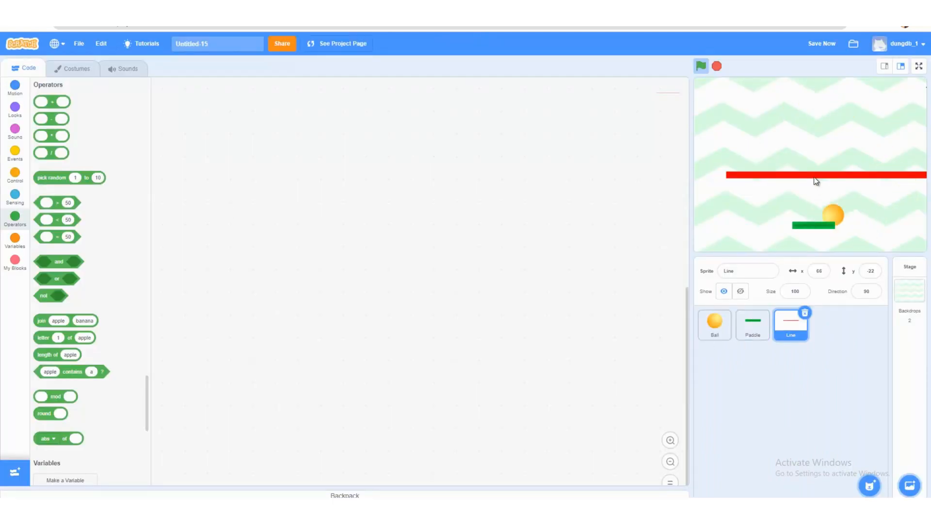